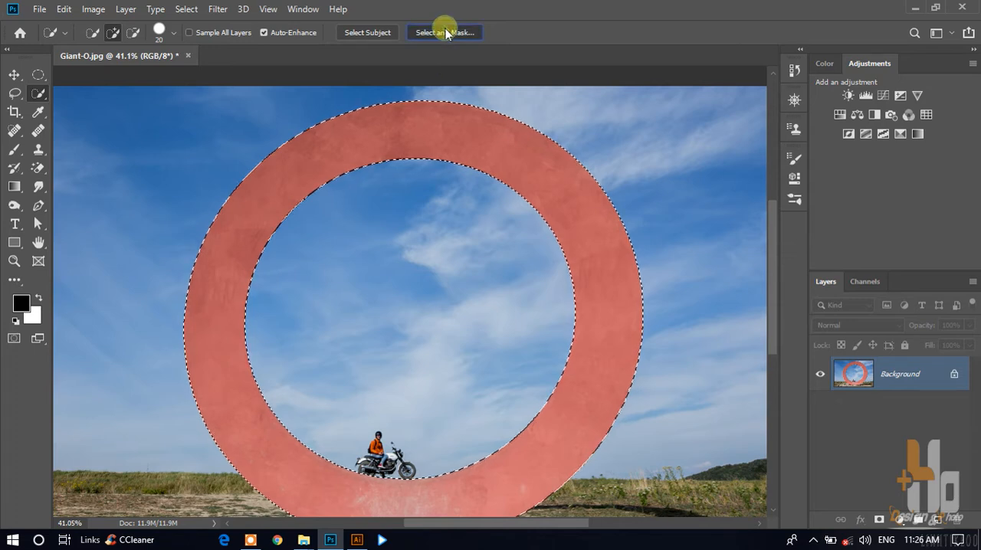
Refine the ring edges (Smooth 2, Feather 0.5 px, Contrast 3%, Shift Edge -24%), decontaminated, output to masked layer.
{"action": "left_click", "coordinate": [444, 32]}
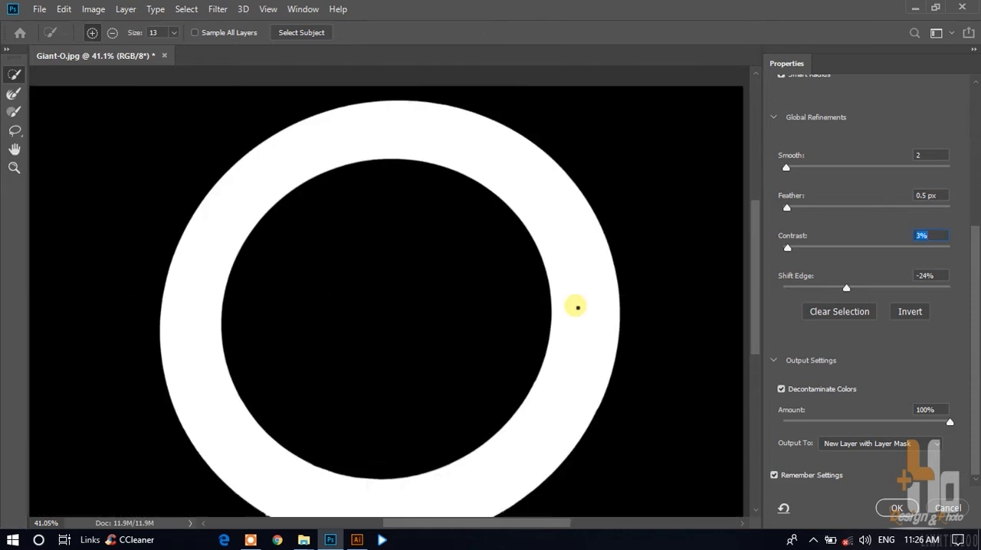
{"action": "mouse_move", "coordinate": [561, 310]}
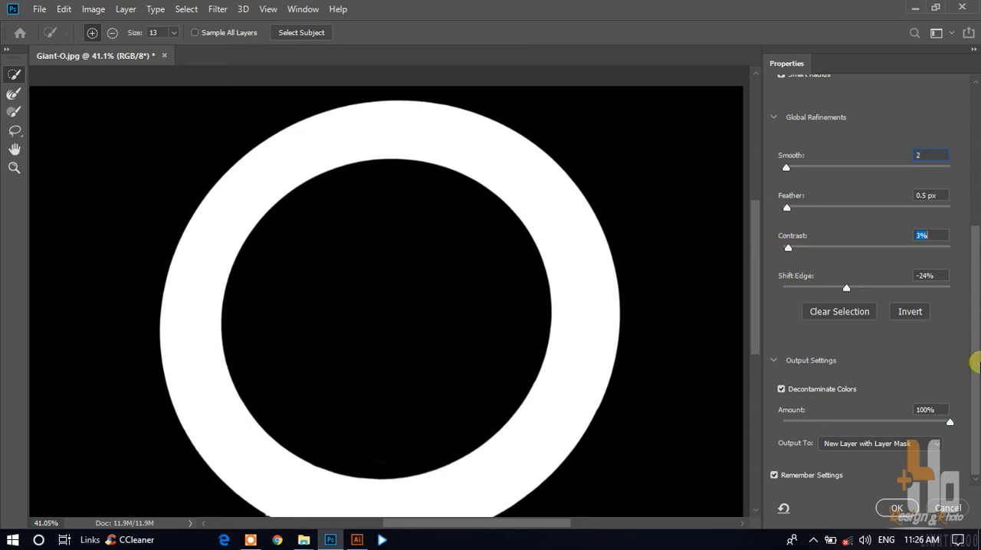
{"action": "left_click", "coordinate": [782, 388]}
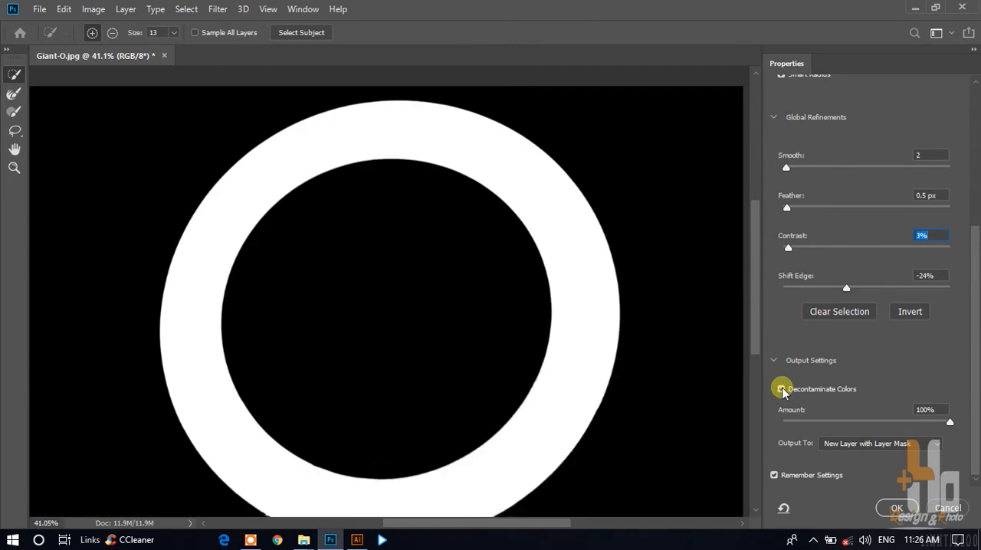
{"action": "left_click", "coordinate": [781, 389]}
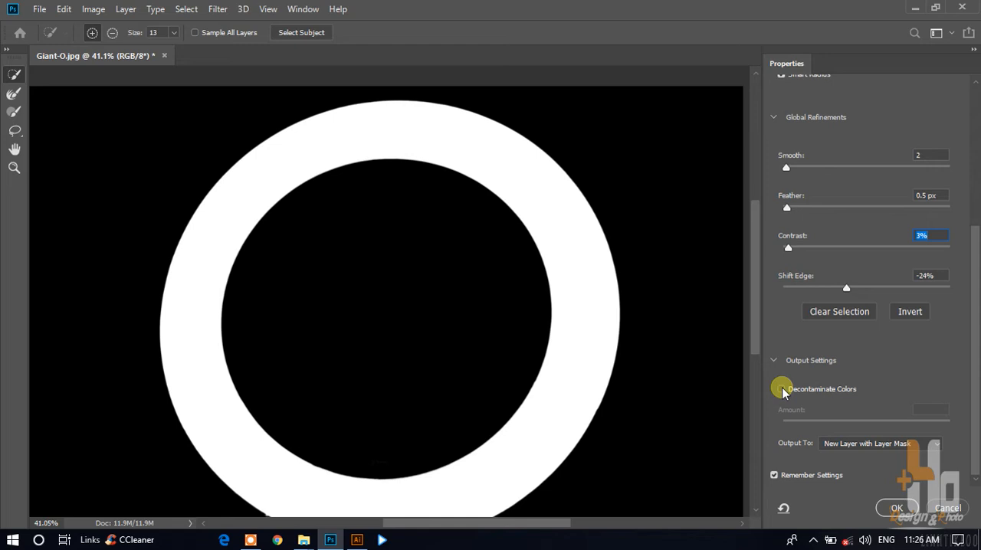
{"action": "left_click", "coordinate": [781, 388]}
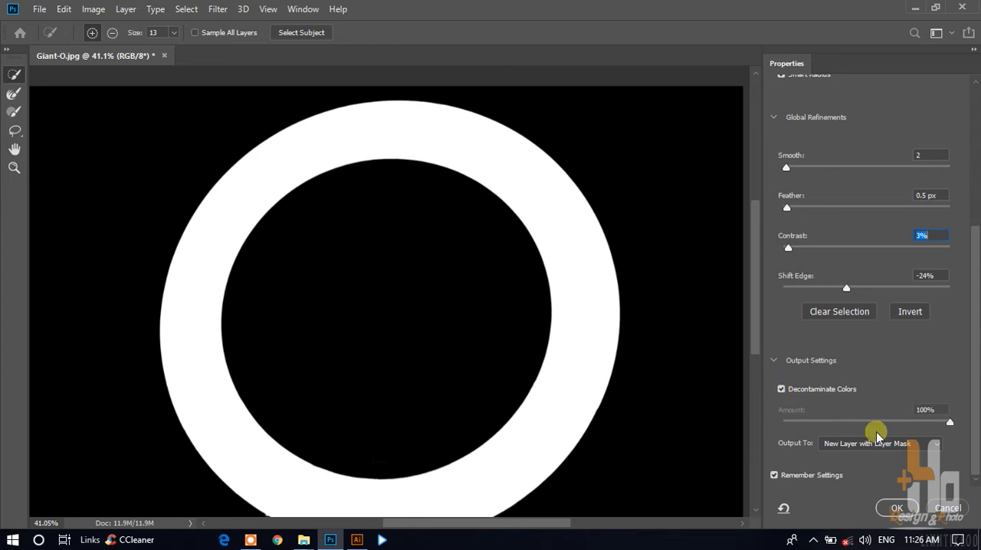
{"action": "left_click", "coordinate": [880, 443]}
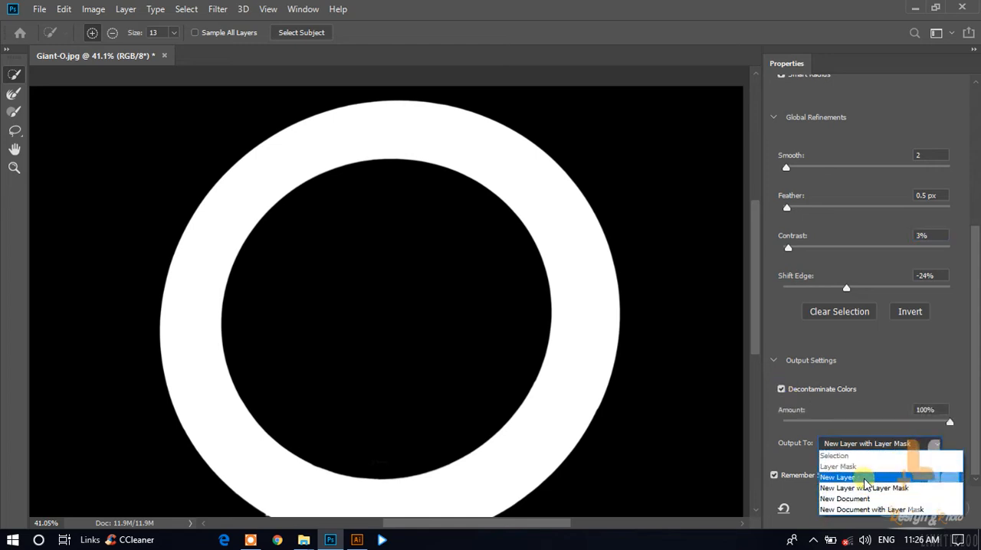
{"action": "left_click", "coordinate": [863, 476]}
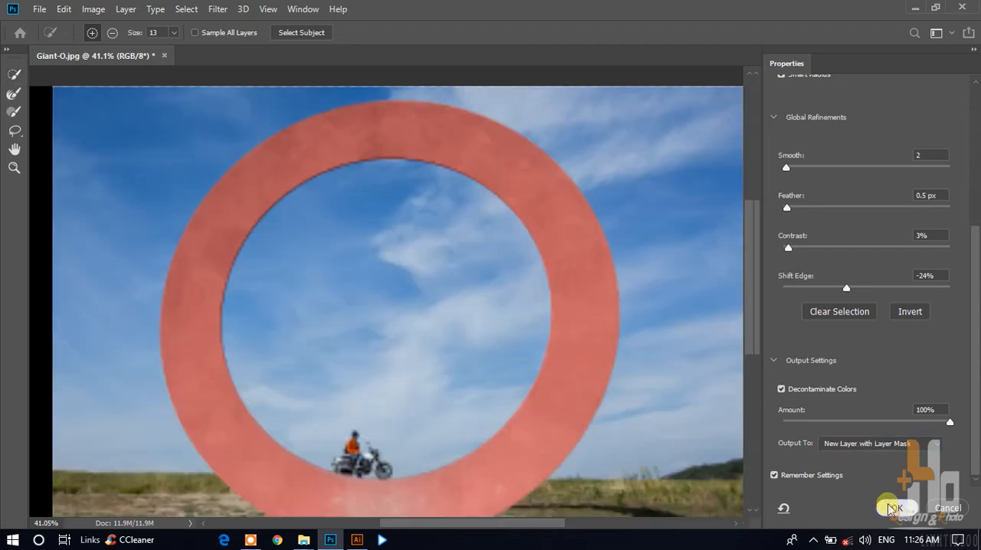
Apply the refinement, pick the Move tool, and make the original Background layer visible again.
{"action": "left_click", "coordinate": [895, 508]}
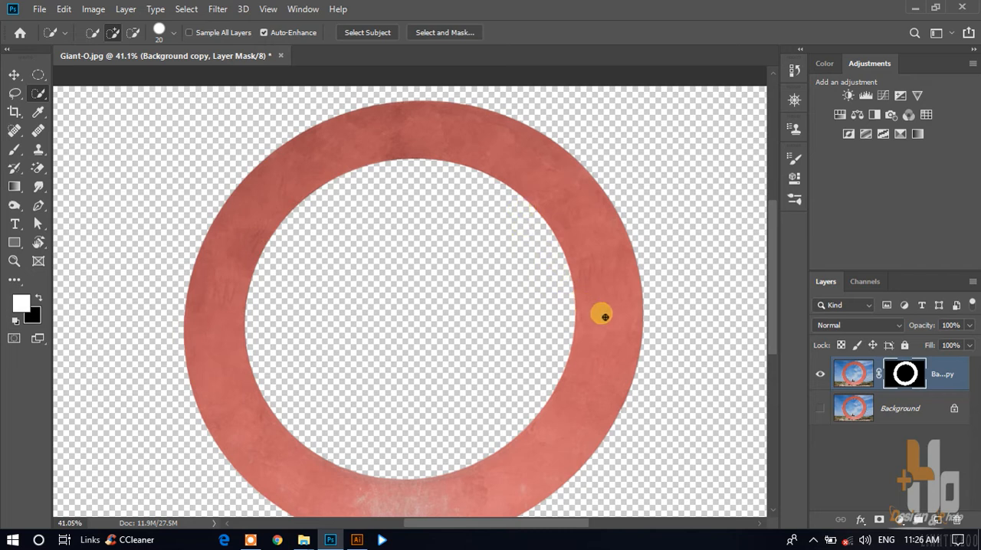
{"action": "left_click", "coordinate": [14, 75]}
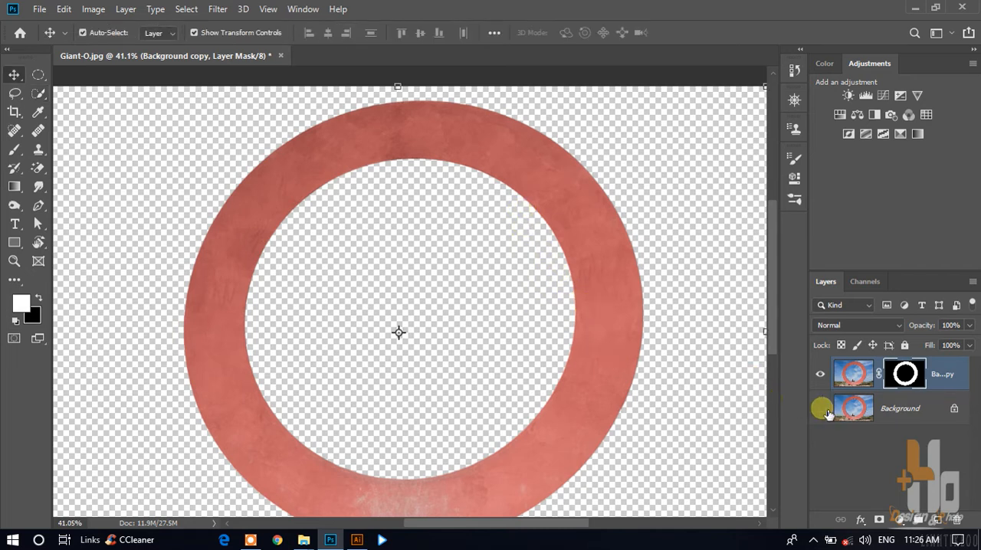
{"action": "left_click", "coordinate": [820, 407]}
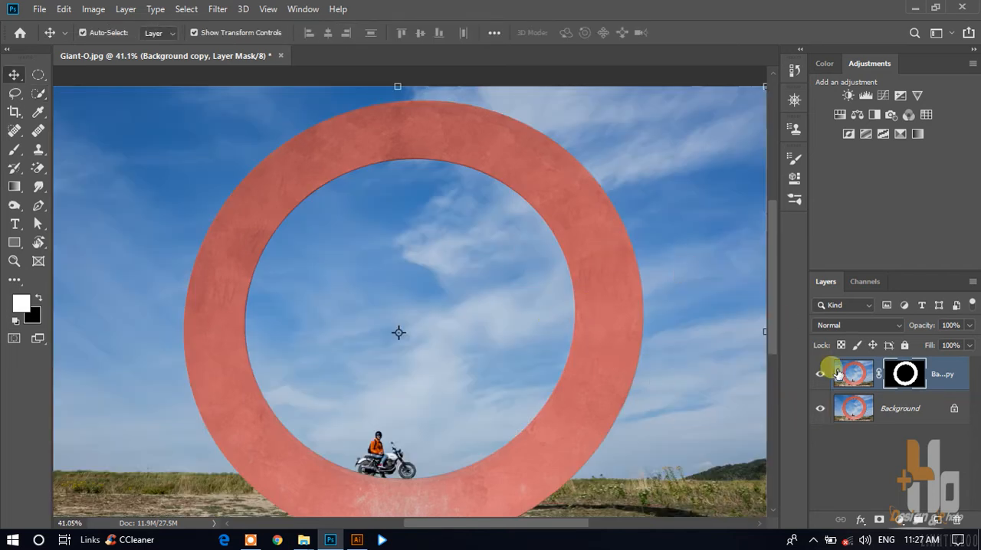
{"action": "left_click", "coordinate": [218, 9]}
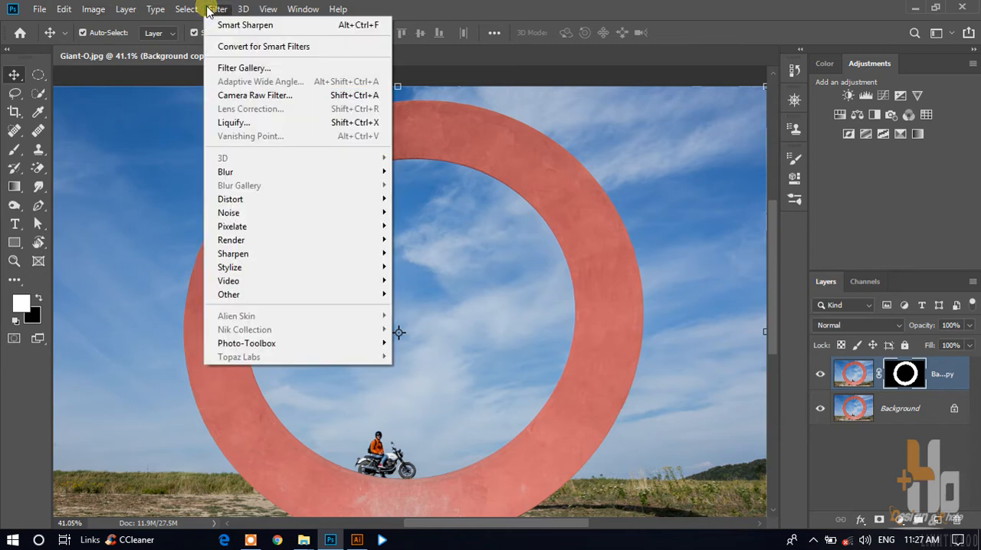
{"action": "mouse_move", "coordinate": [233, 254]}
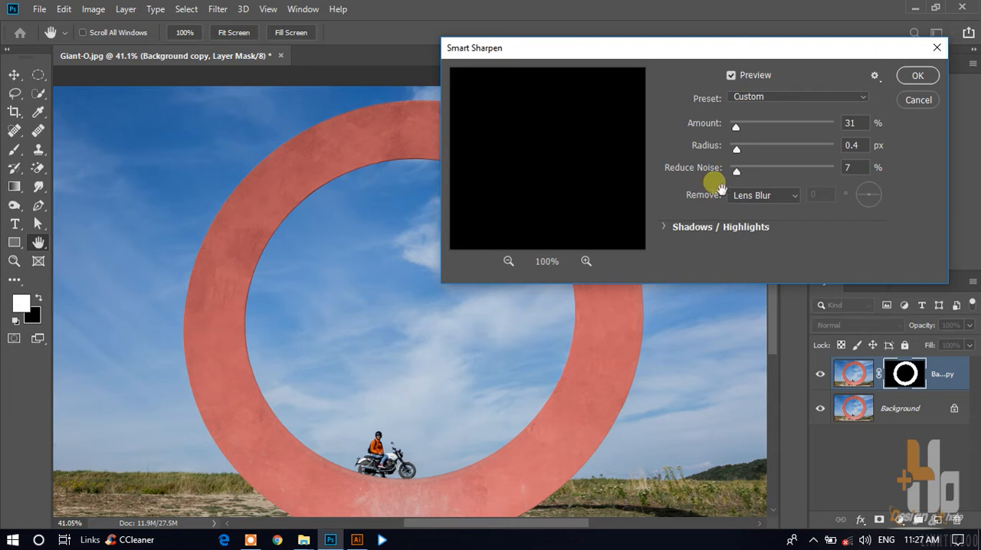
{"action": "mouse_move", "coordinate": [550, 206]}
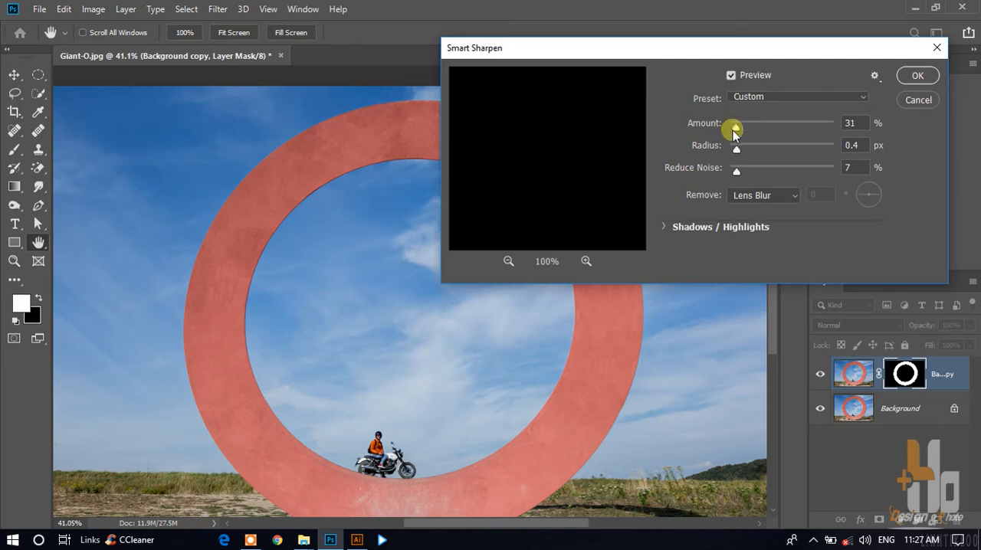
Apply Smart Sharpen to the ring copy layer: Amount 52%, Radius 0.6 px, Reduce Noise 10%.
{"action": "left_click", "coordinate": [734, 127]}
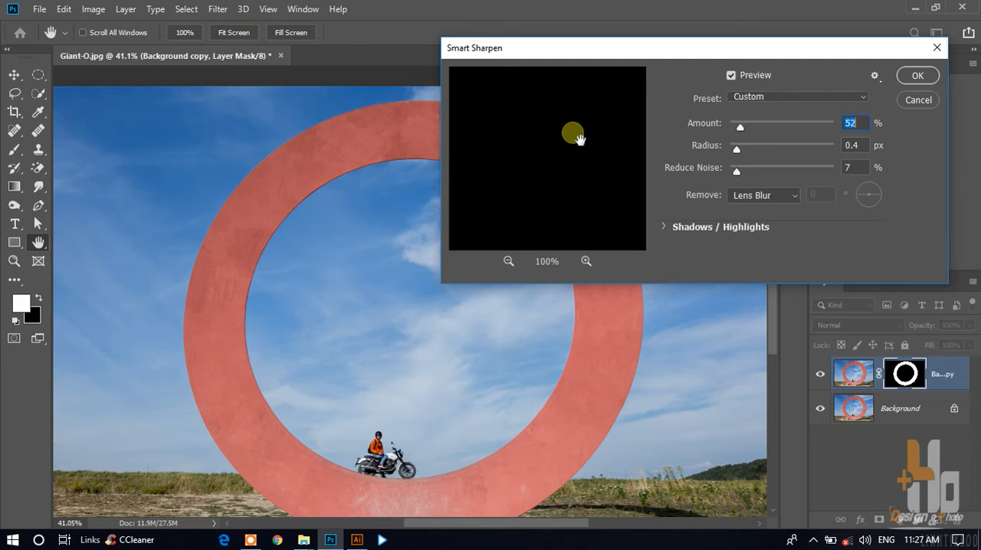
{"action": "mouse_move", "coordinate": [571, 163]}
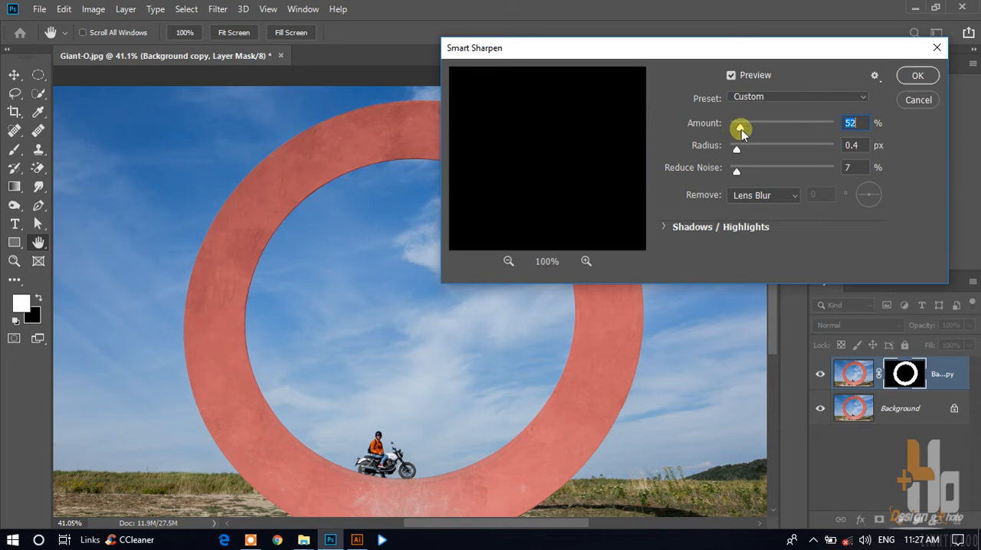
{"action": "left_click_drag", "start_coordinate": [740, 127], "coordinate": [743, 127]}
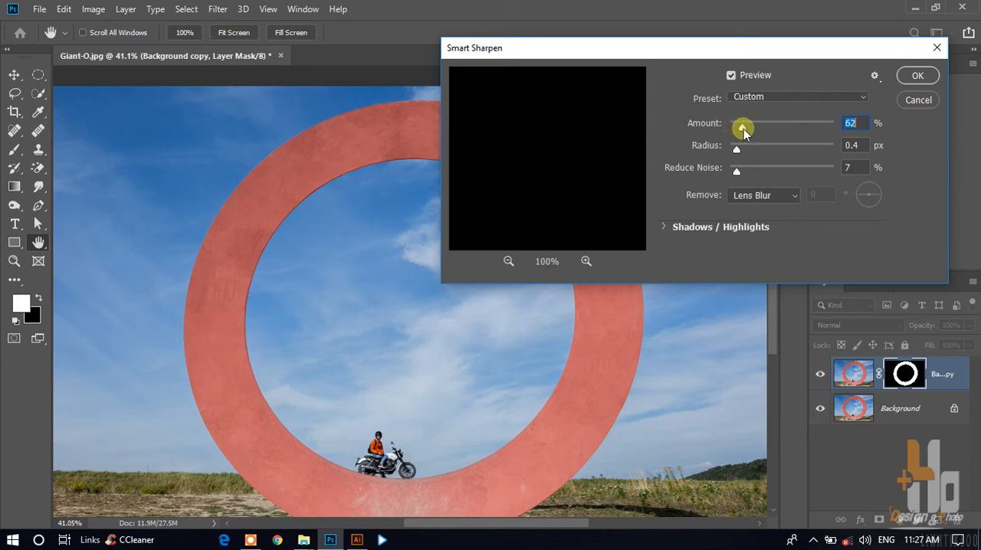
{"action": "left_click_drag", "start_coordinate": [742, 127], "coordinate": [738, 127]}
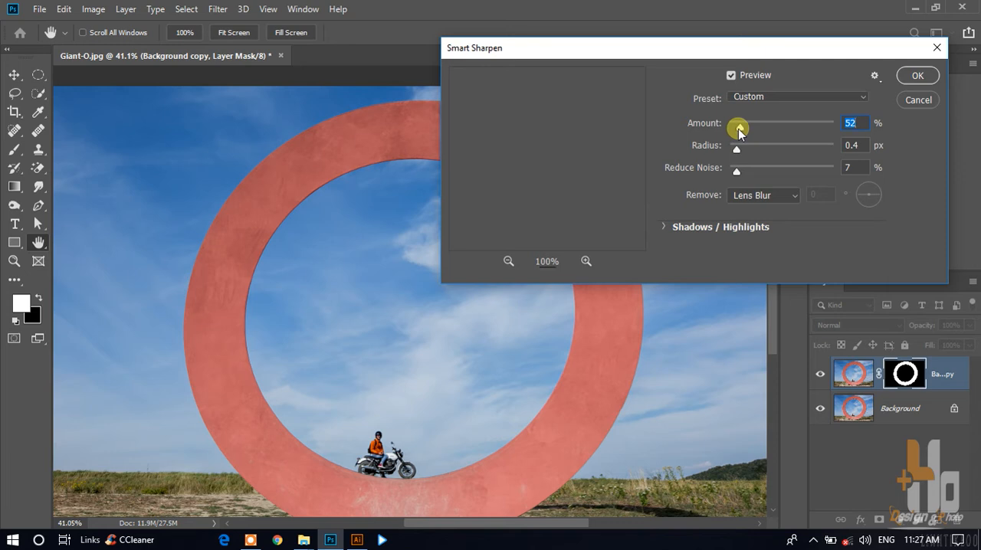
{"action": "left_click_drag", "start_coordinate": [738, 126], "coordinate": [741, 148]}
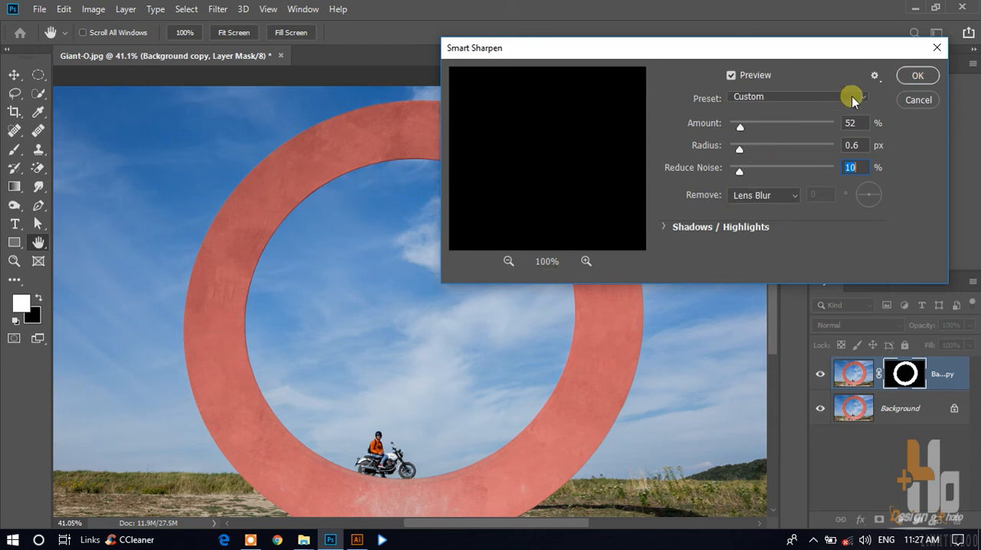
{"action": "left_click", "coordinate": [917, 75]}
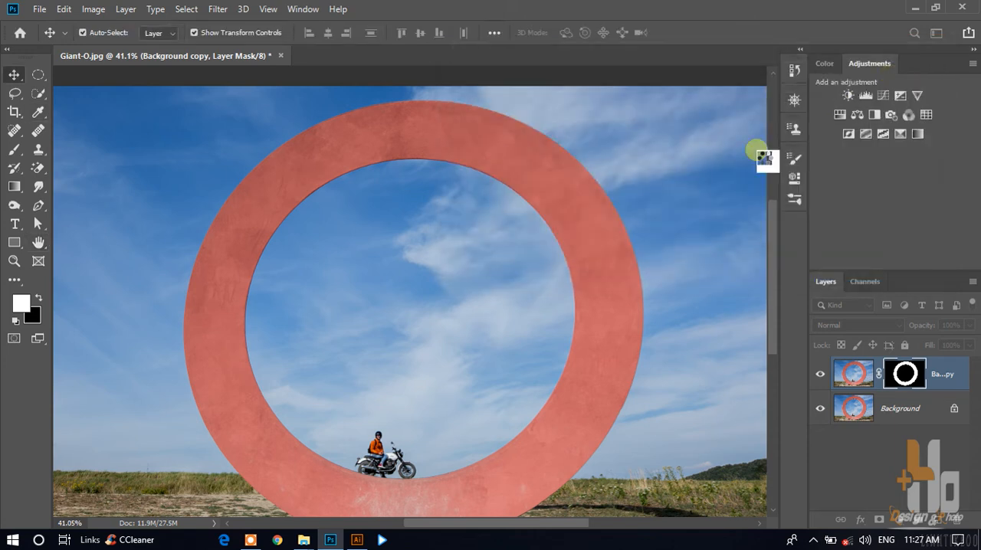